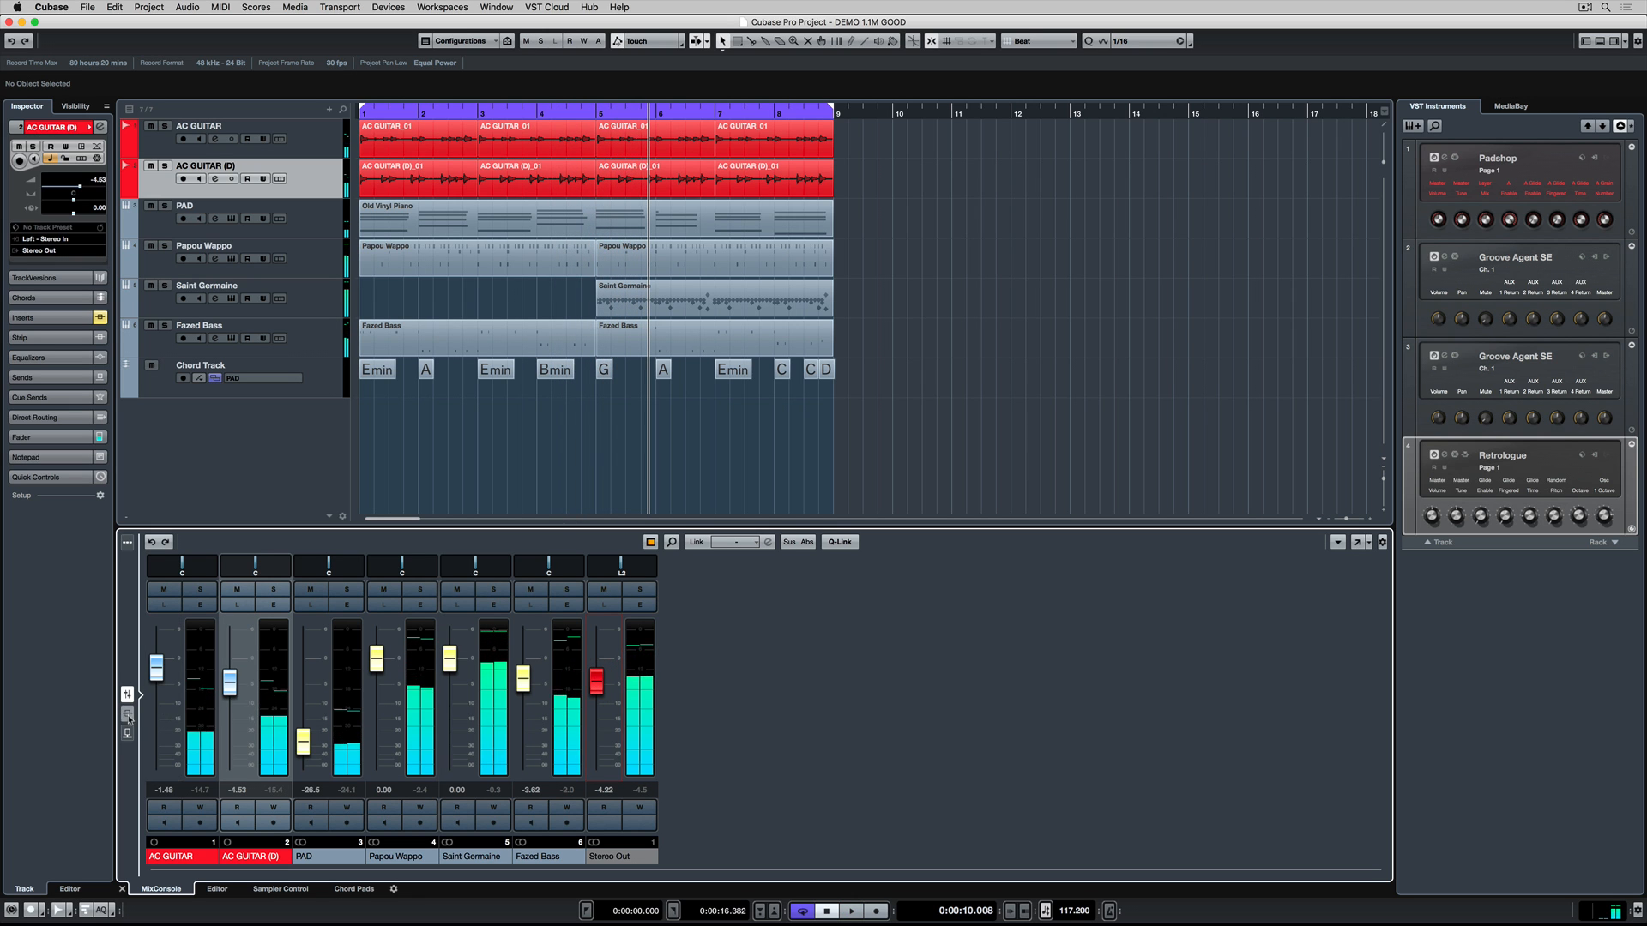
Insert Brickwall Limiter from the FX Library into a Stereo Out insert slot.
left_click(126, 695)
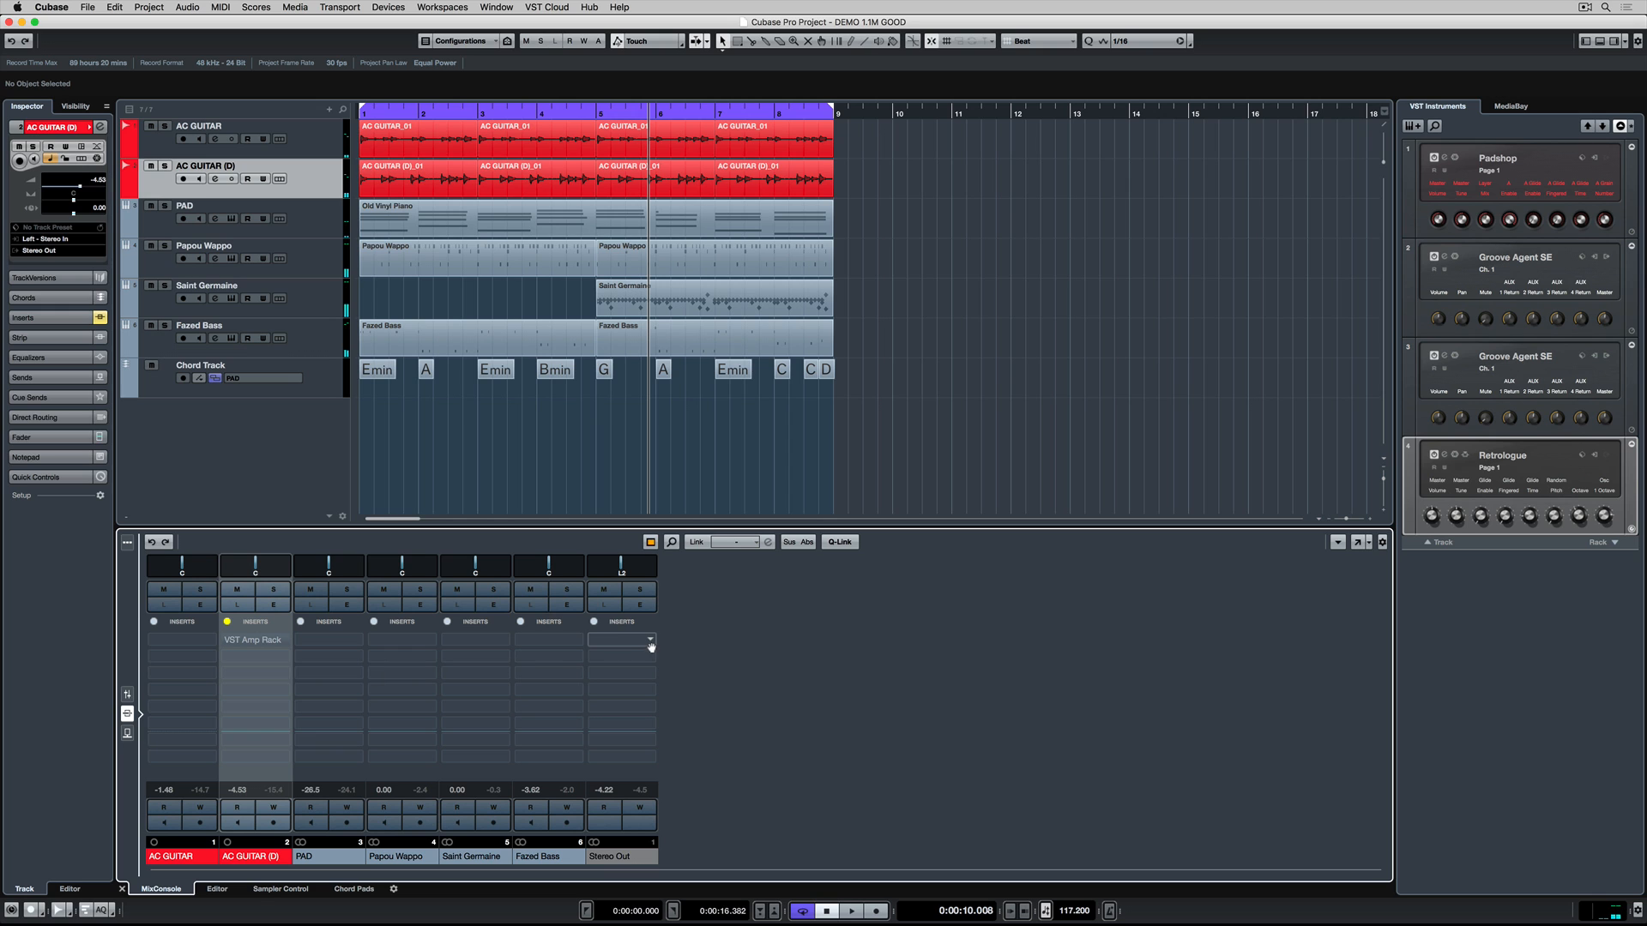
left_click(649, 641)
type("brick")
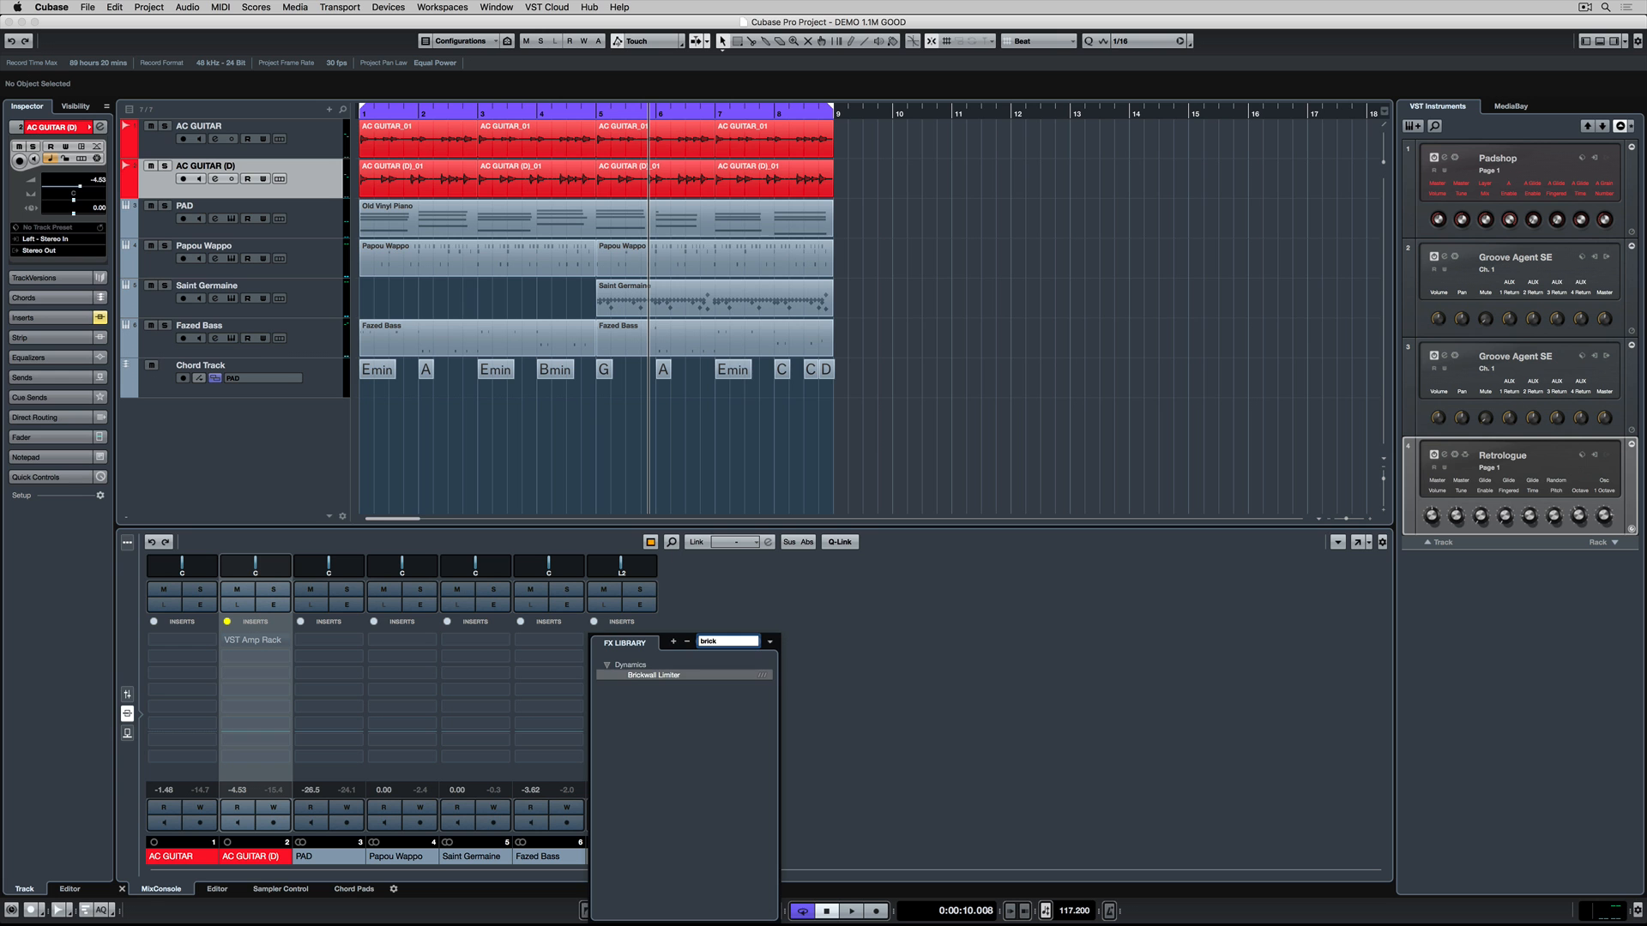
double_click(654, 674)
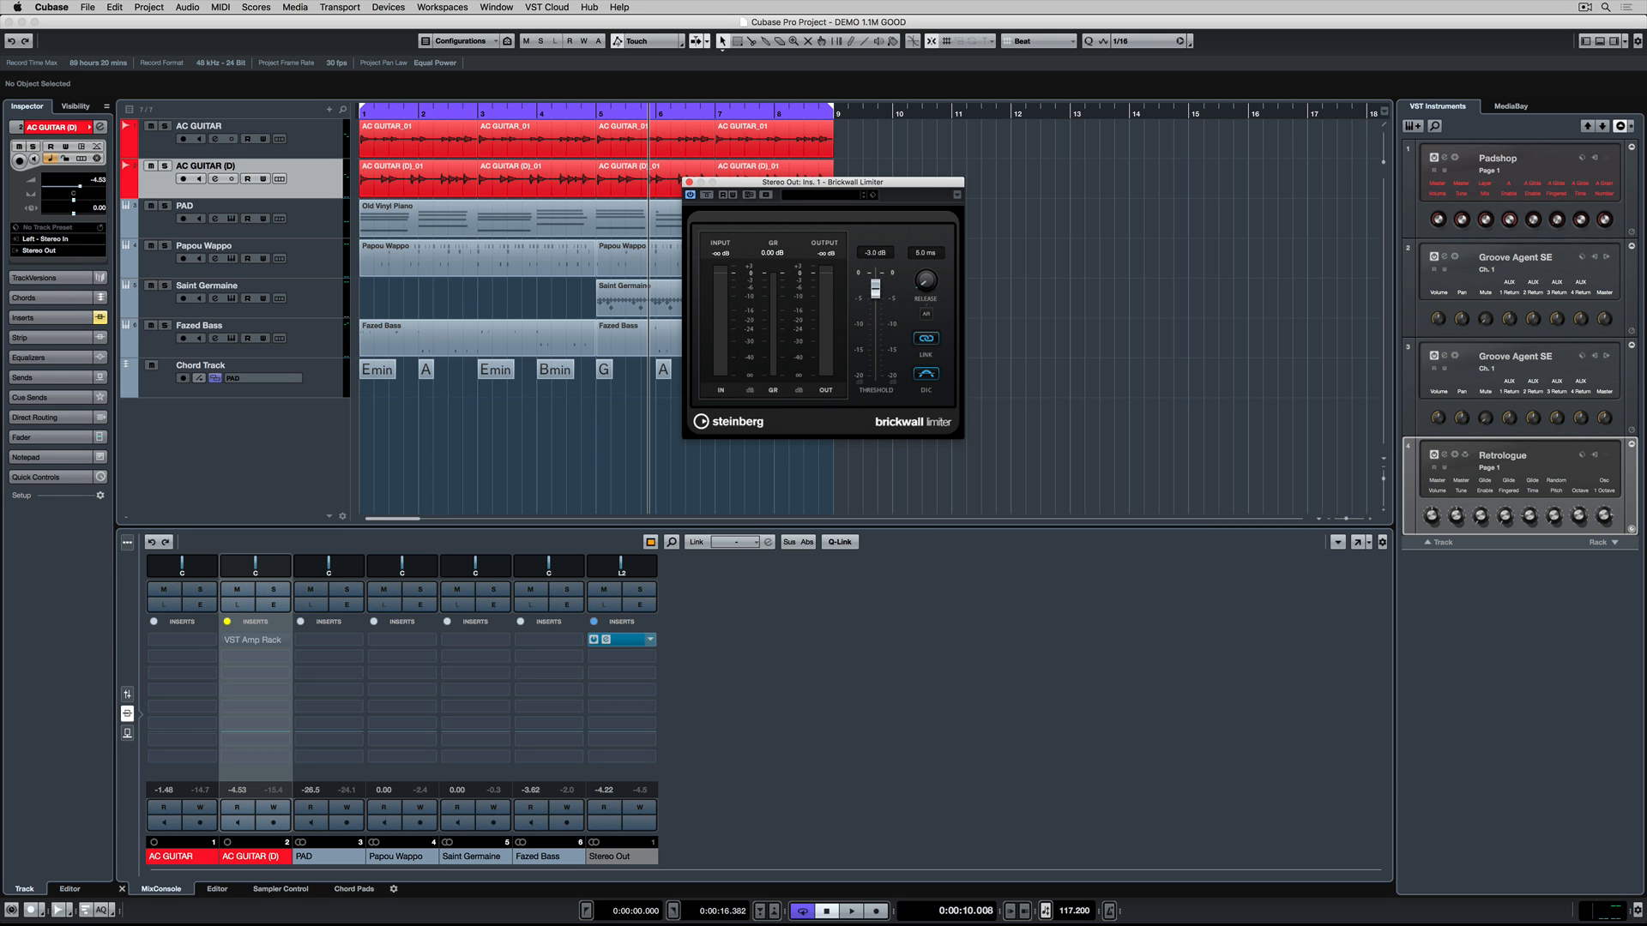